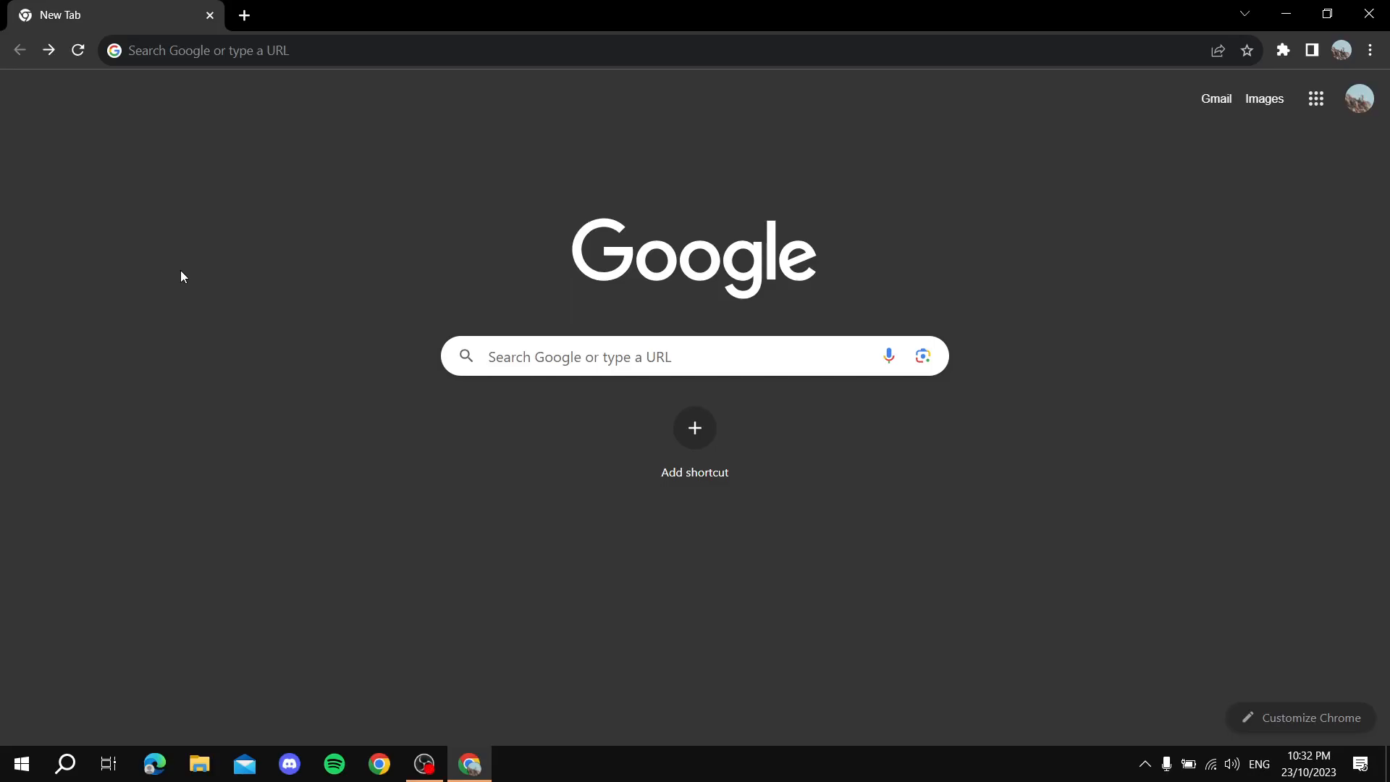
Launch Google Sheets from the Google apps grid and reach its home page.
click(1317, 99)
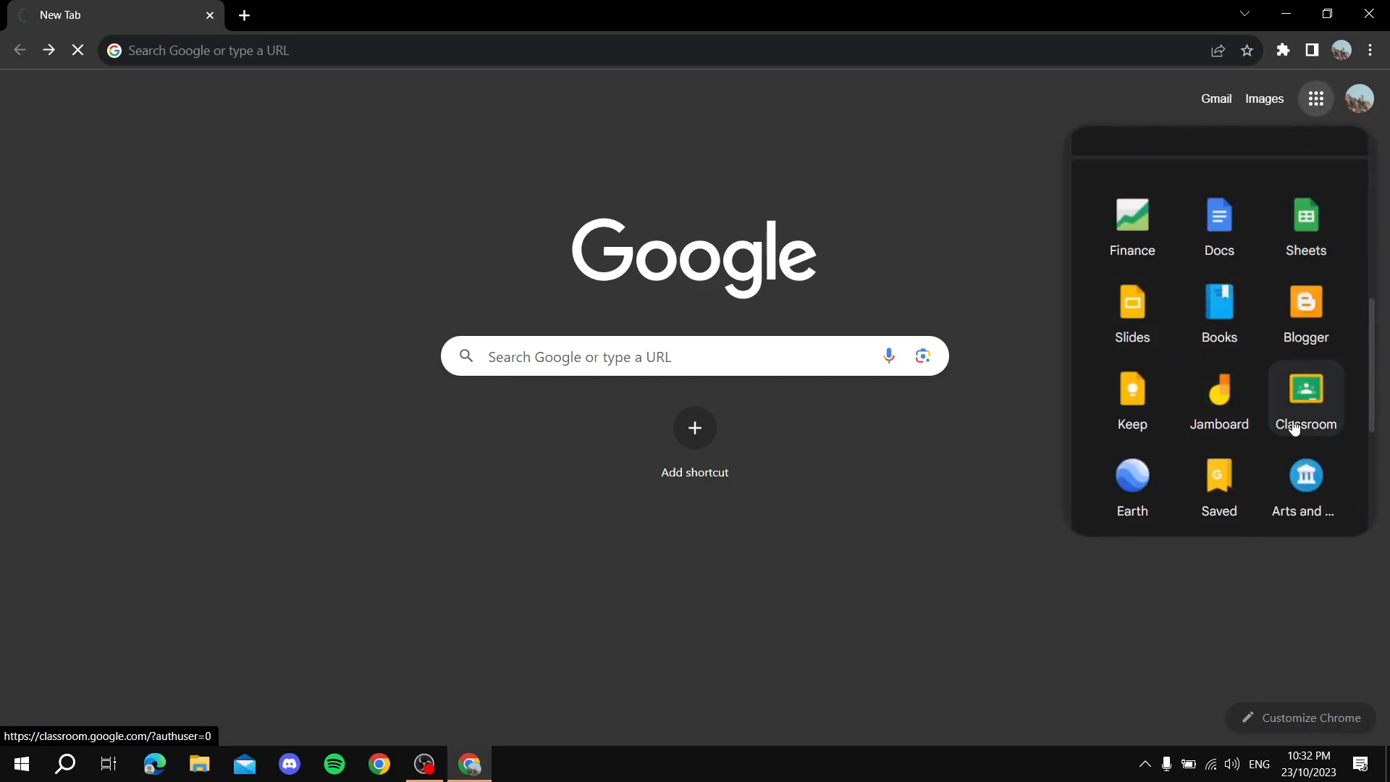
click(1305, 226)
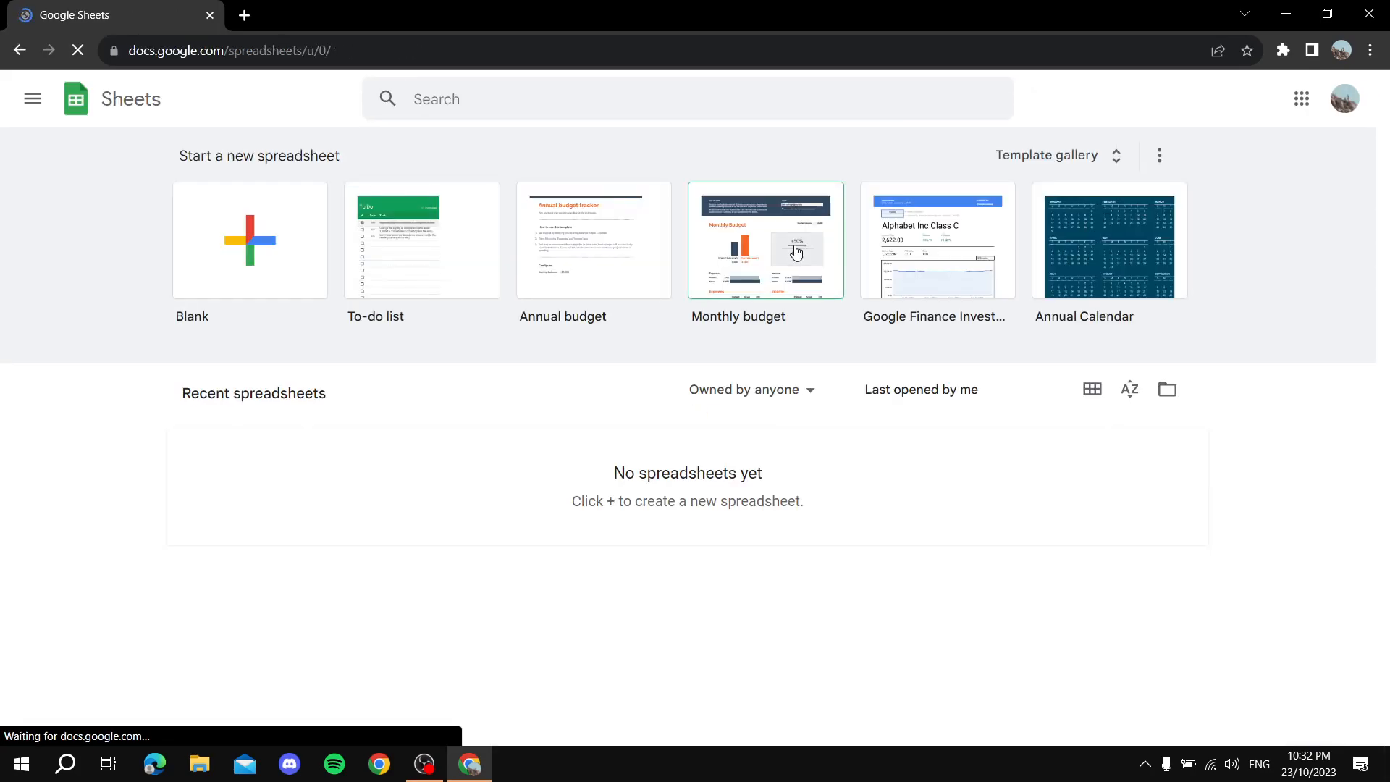
mouse_move(421, 242)
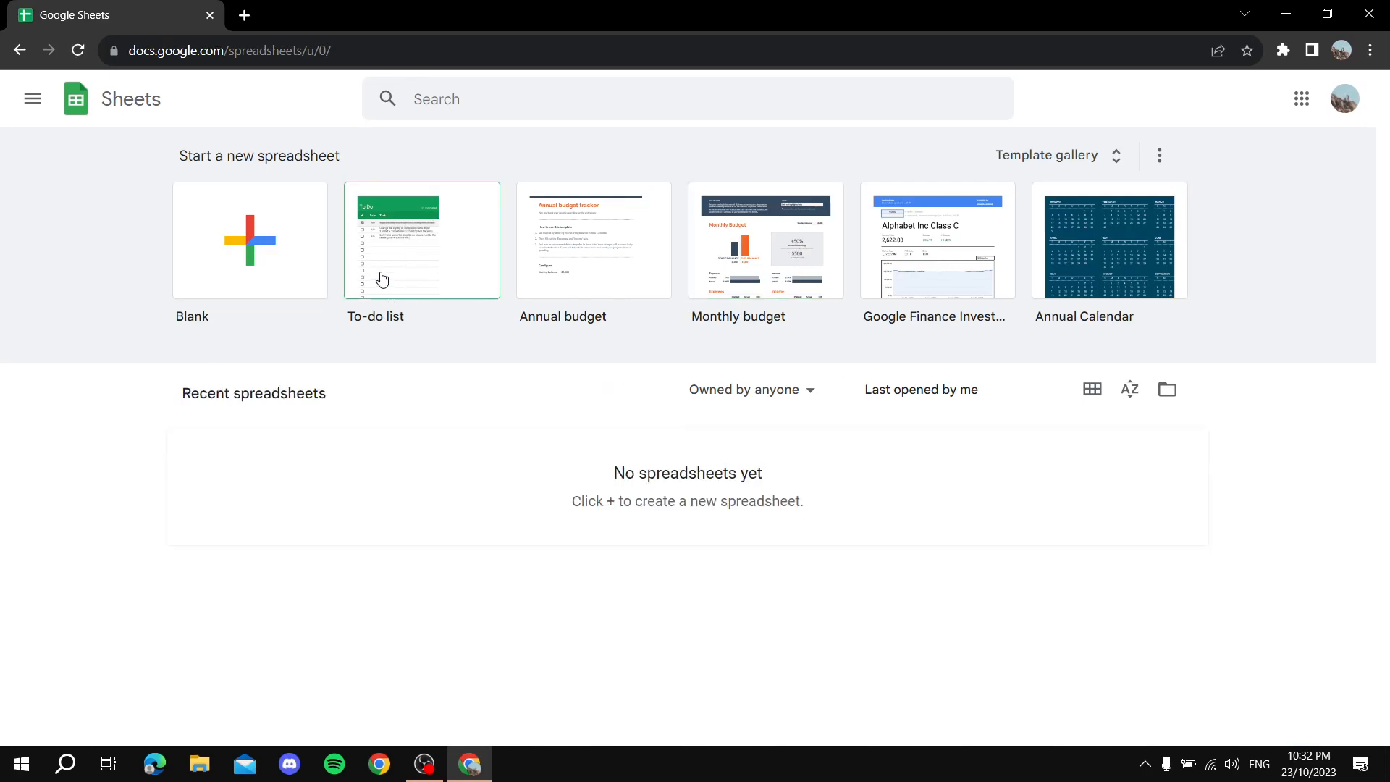
click(421, 242)
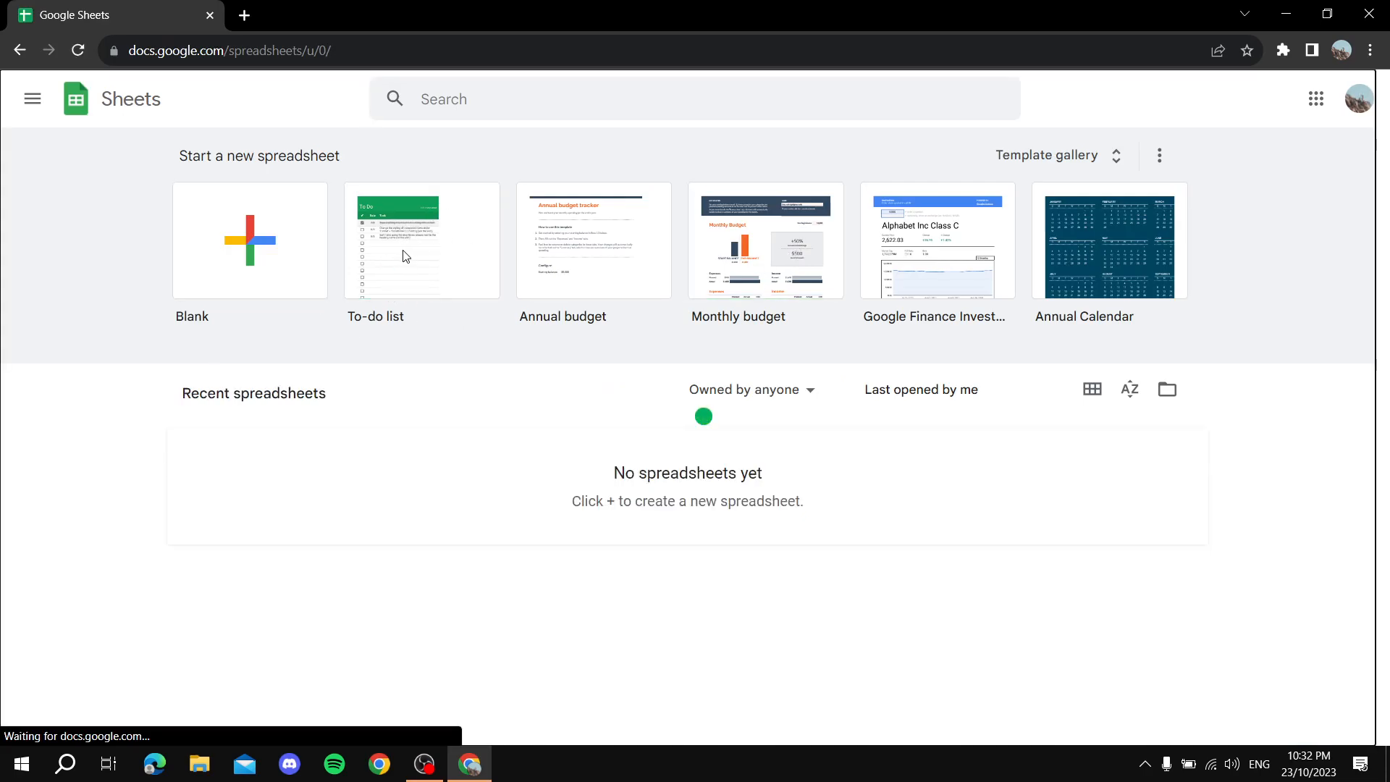
Start a new spreadsheet from the To-do list template.
click(421, 242)
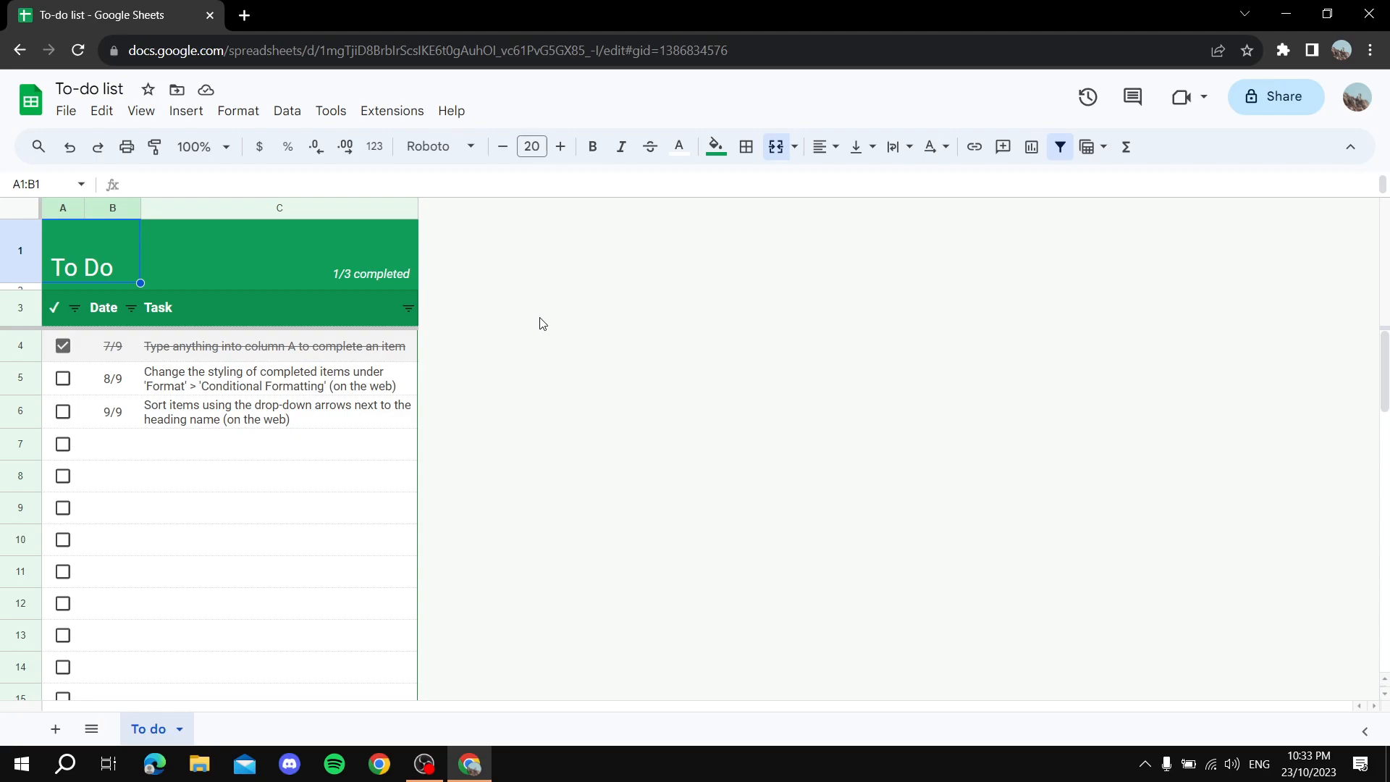
mouse_move(1275, 97)
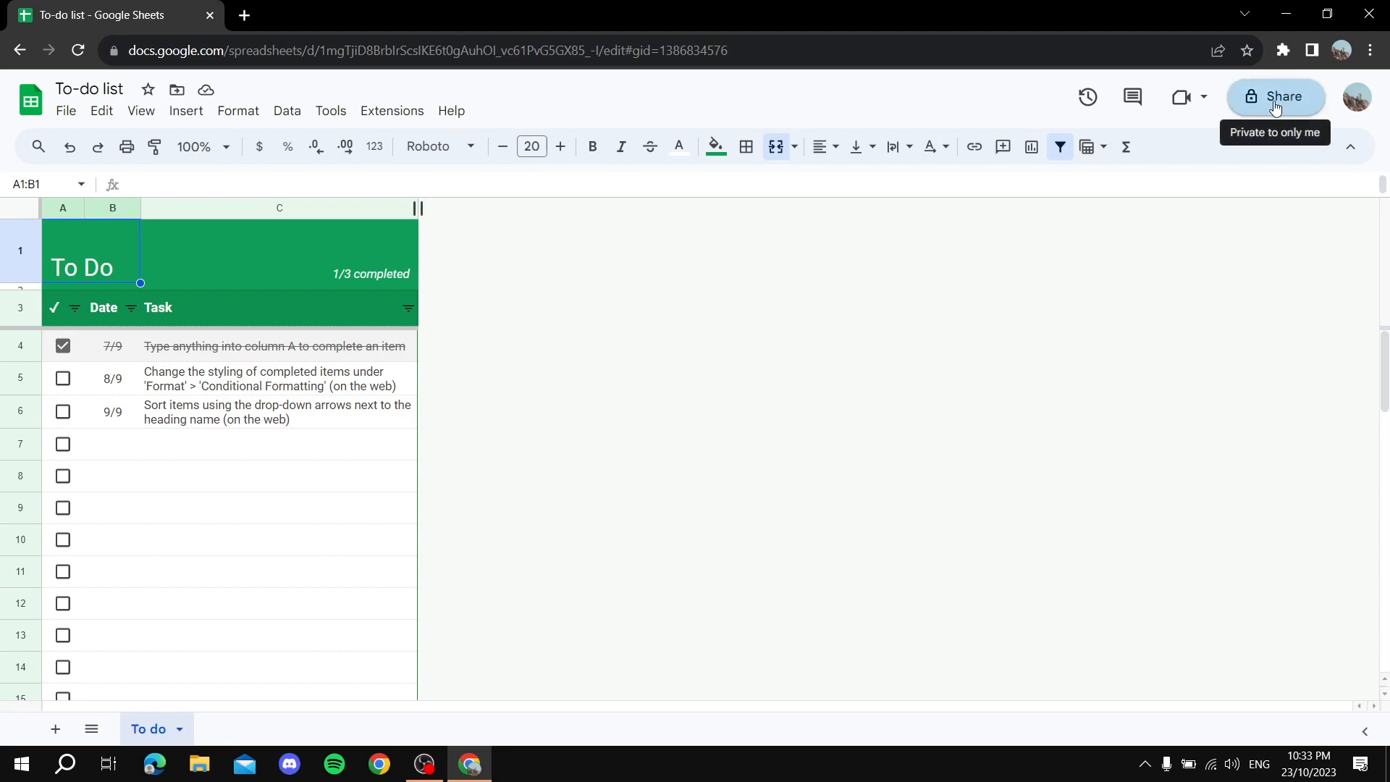
Share the To-do list so anyone with the link is an Editor, and copy the link.
click(1275, 96)
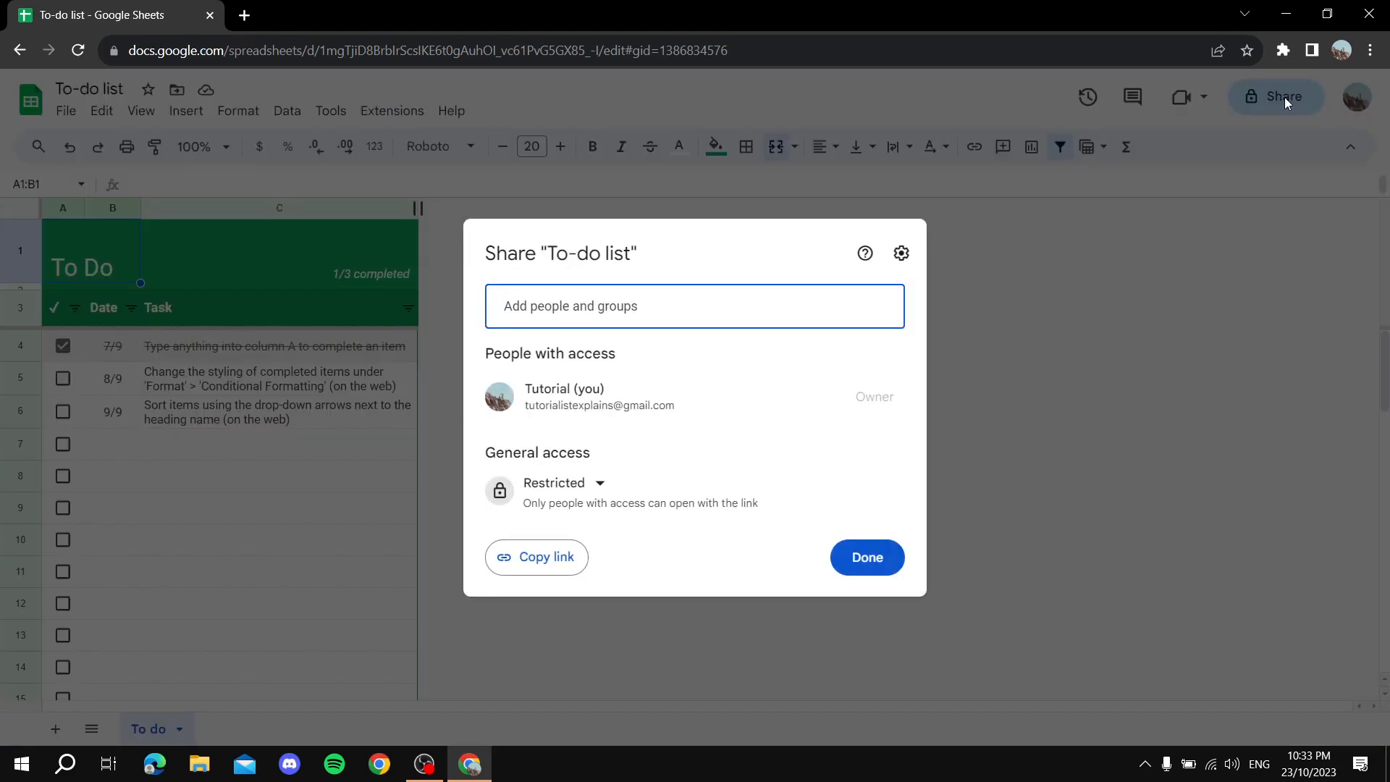
mouse_move(552, 491)
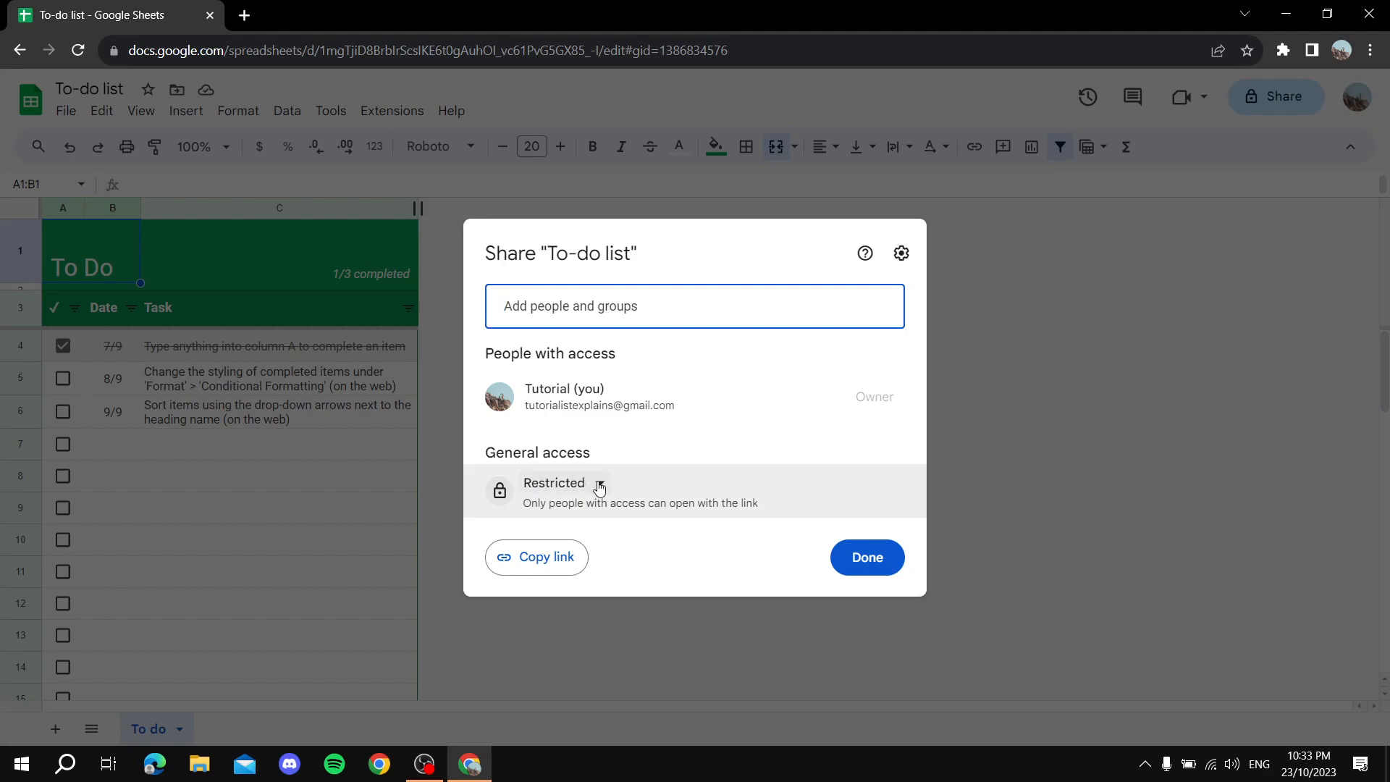
click(564, 482)
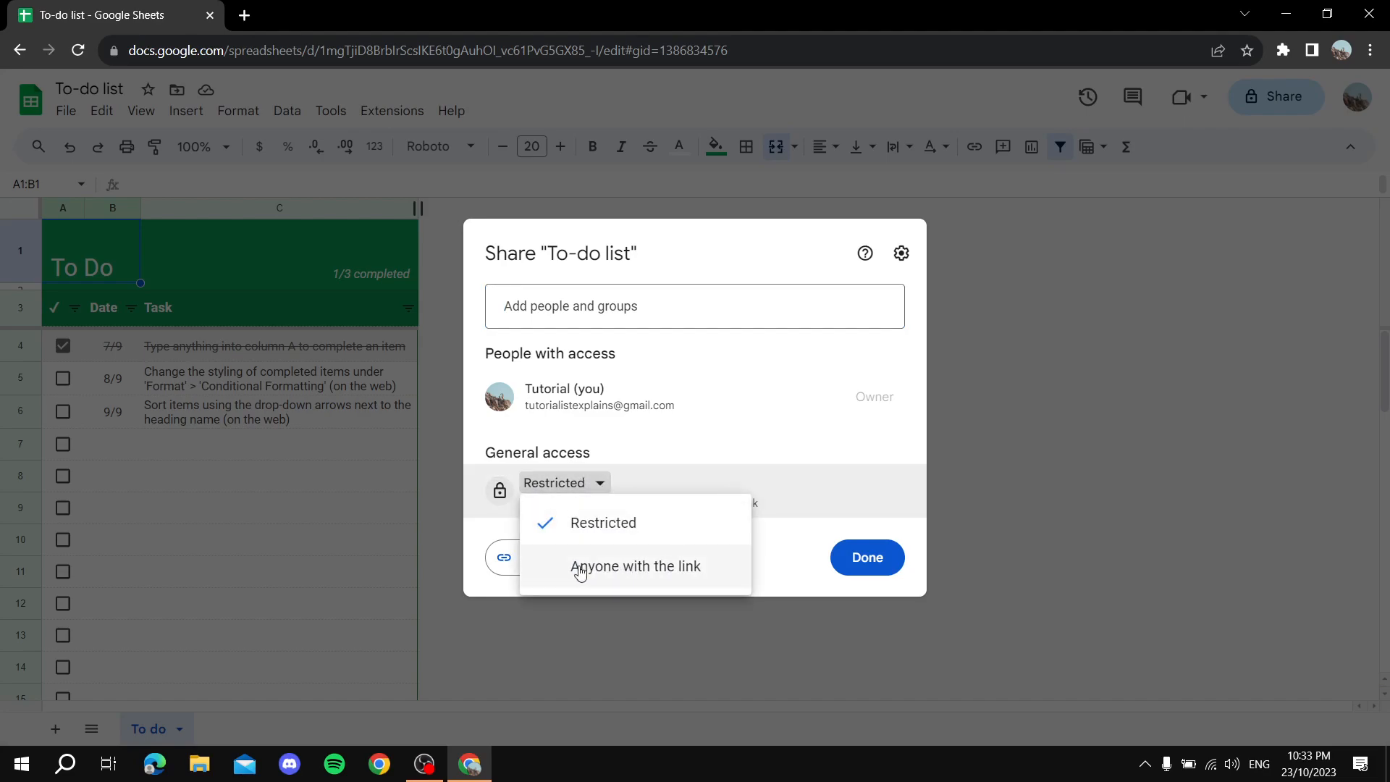
click(635, 566)
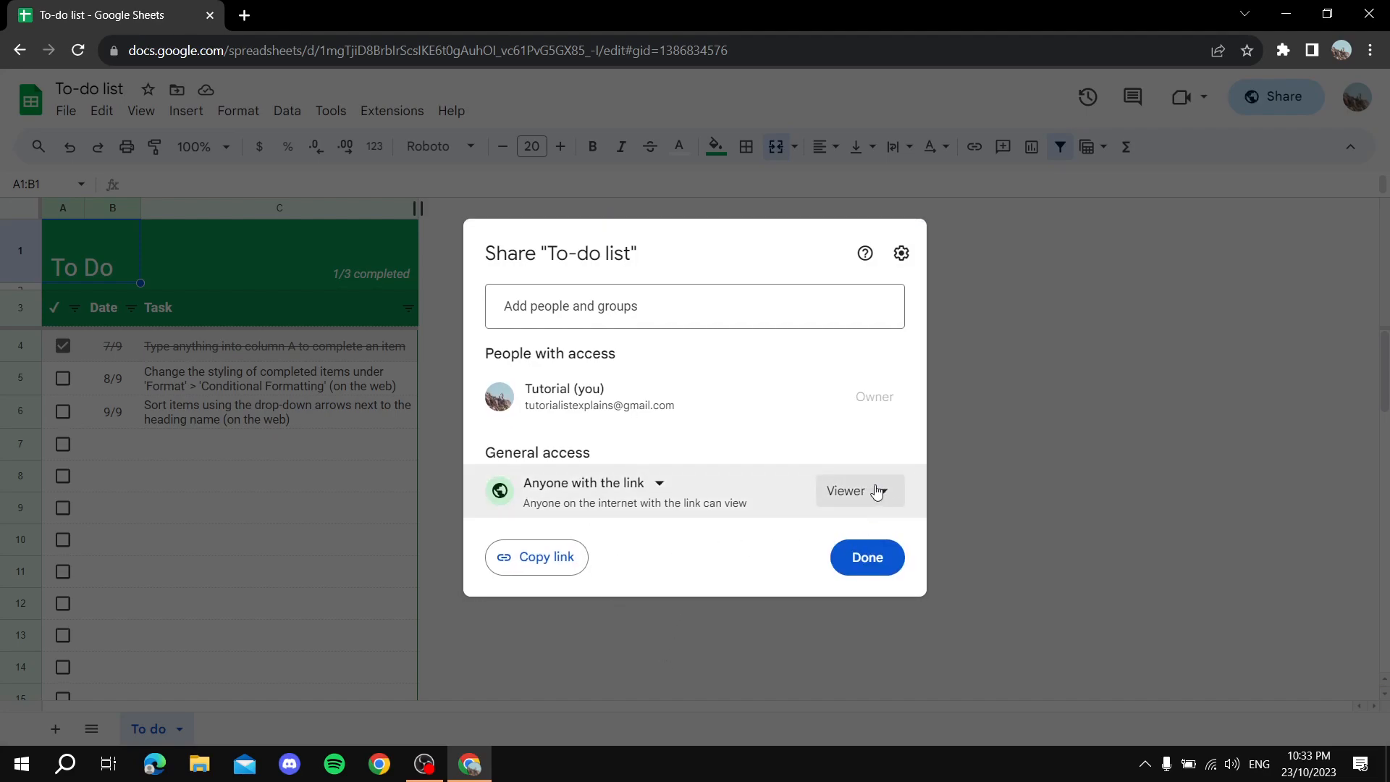
click(854, 491)
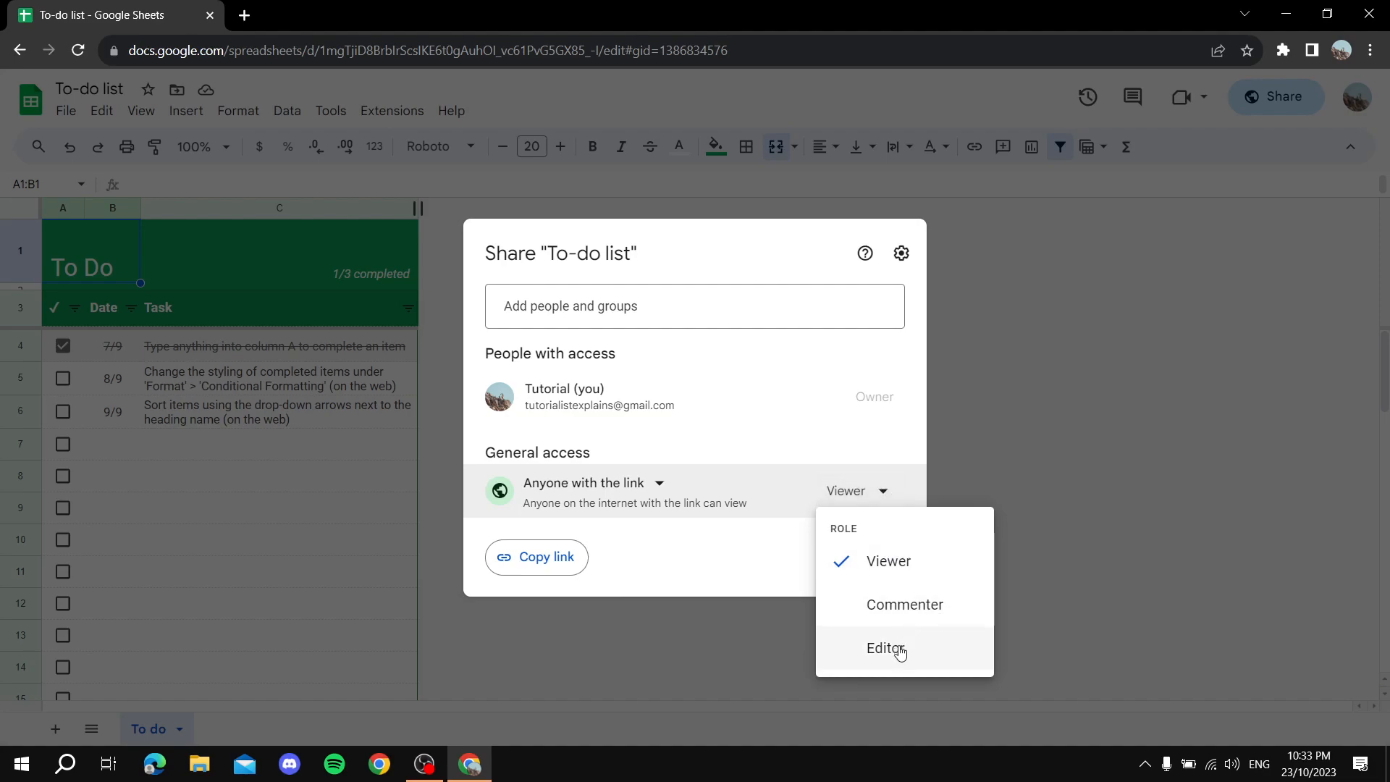
click(887, 649)
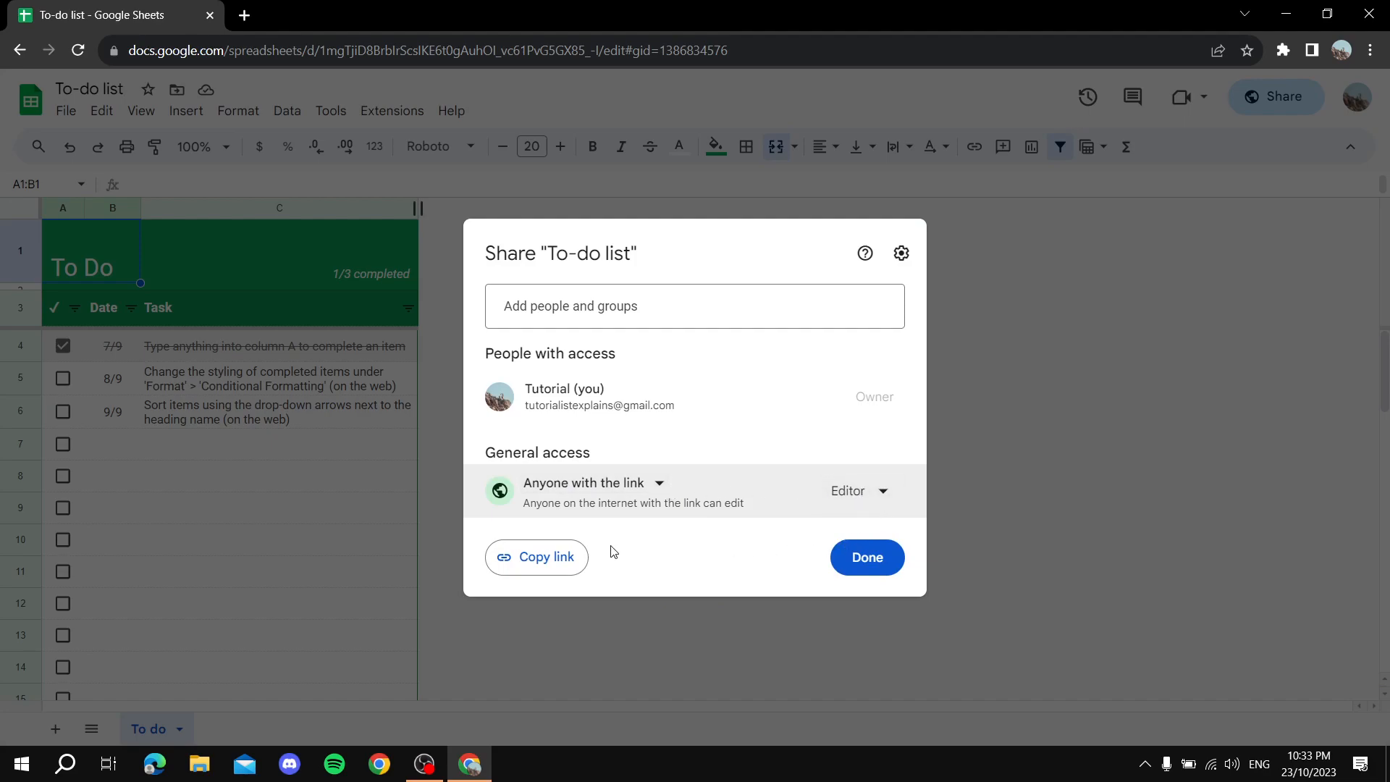
click(536, 556)
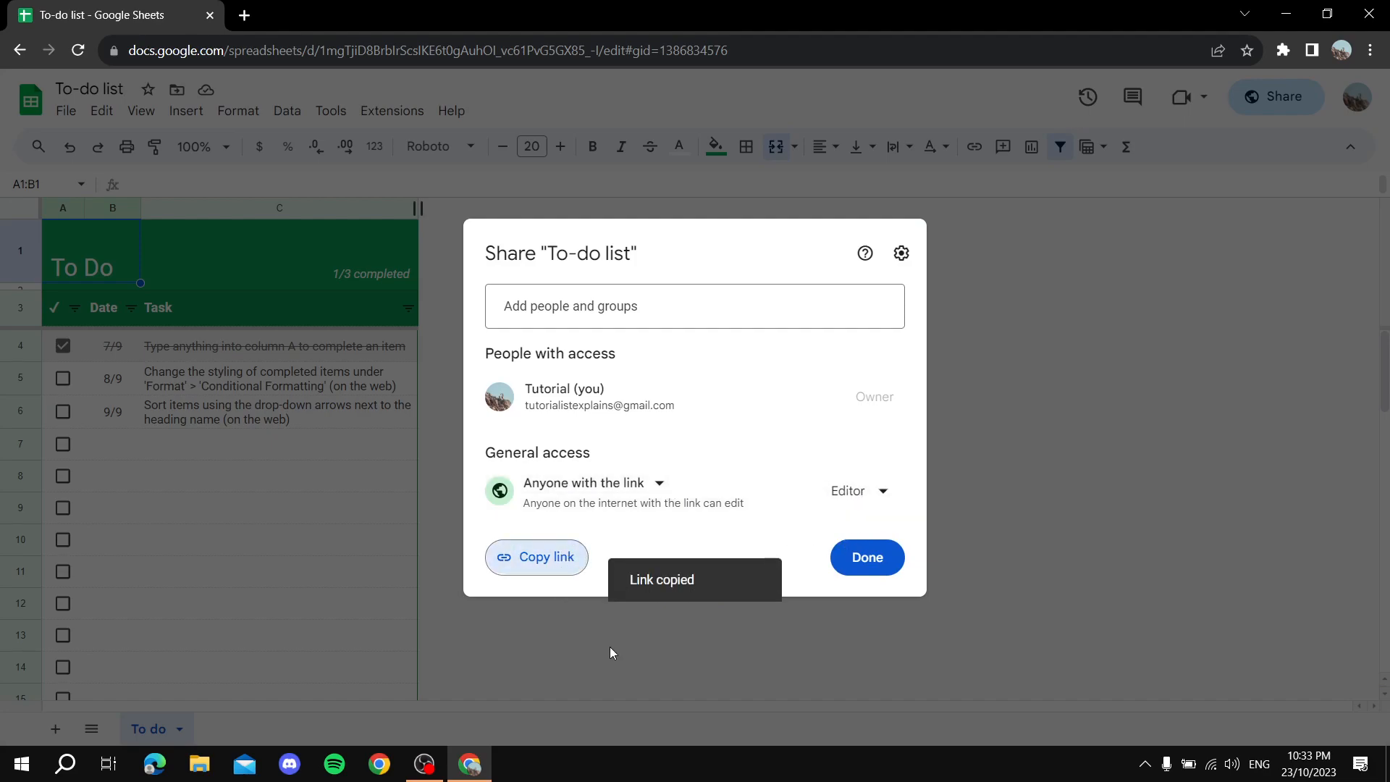
click(866, 556)
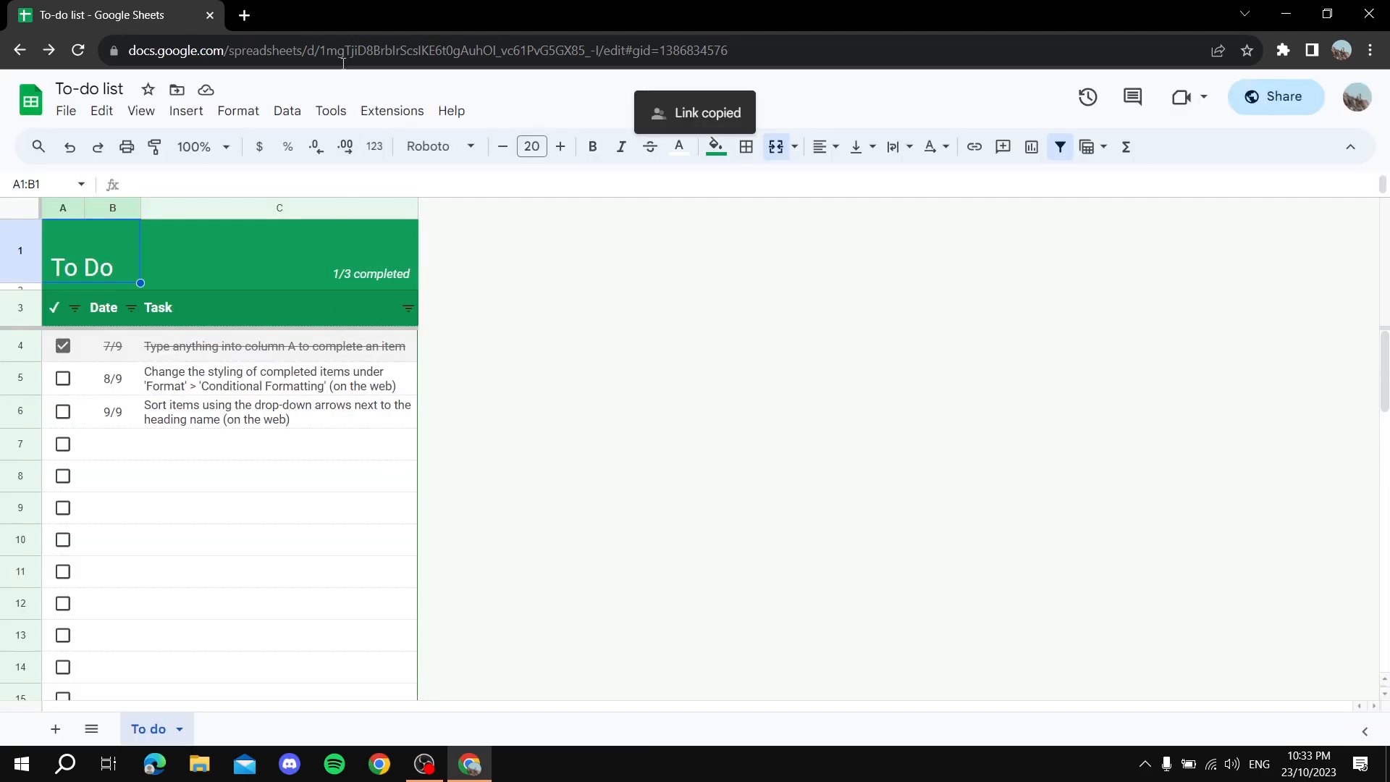
Search for 'notion' and go to the notion.so website.
text(notion)
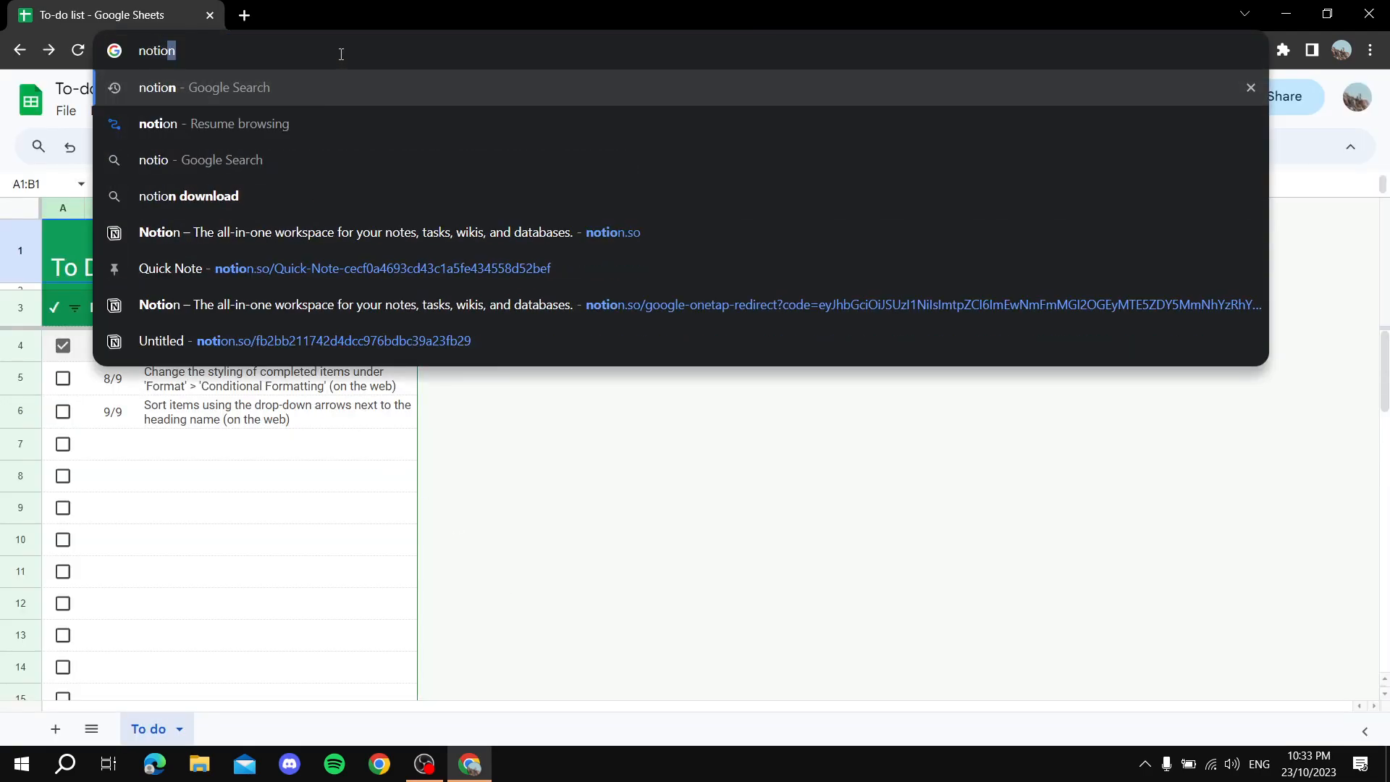
key(enter)
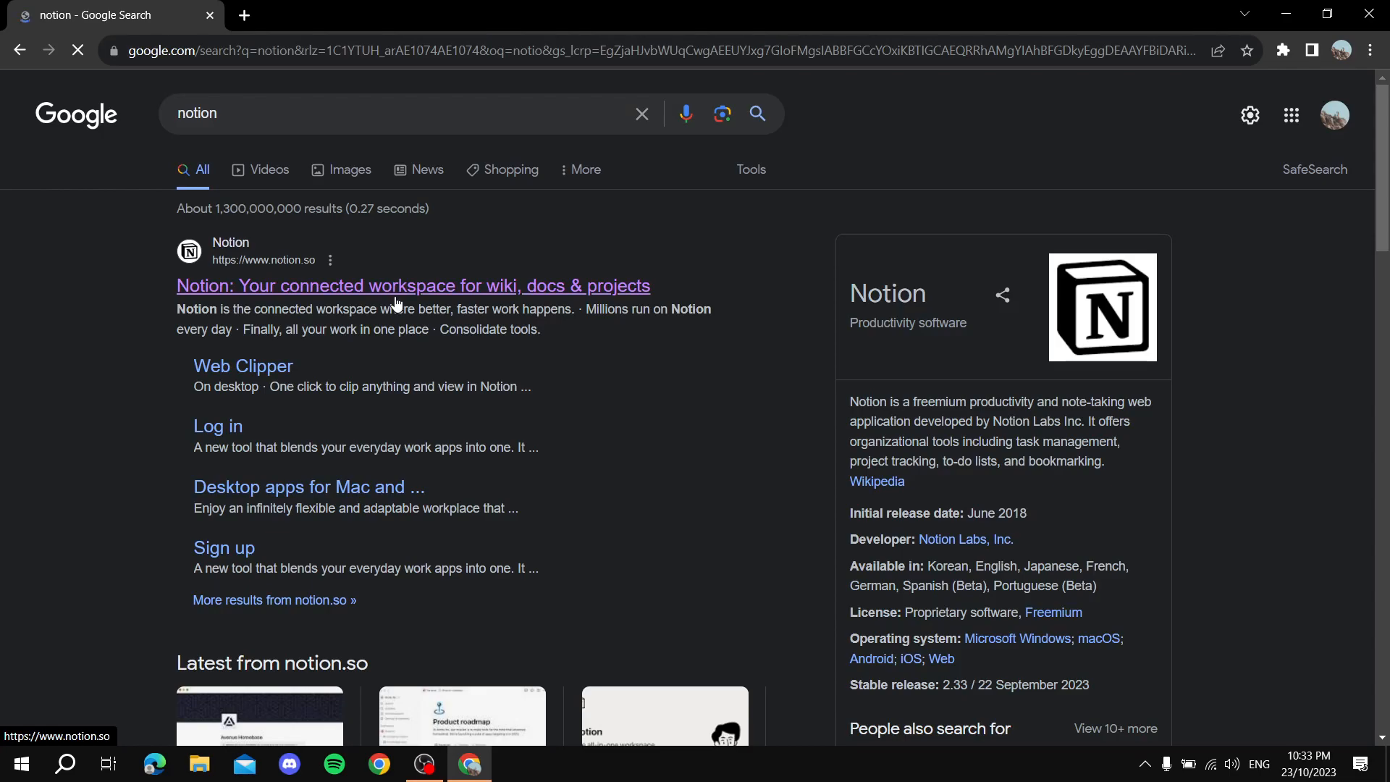
click(413, 285)
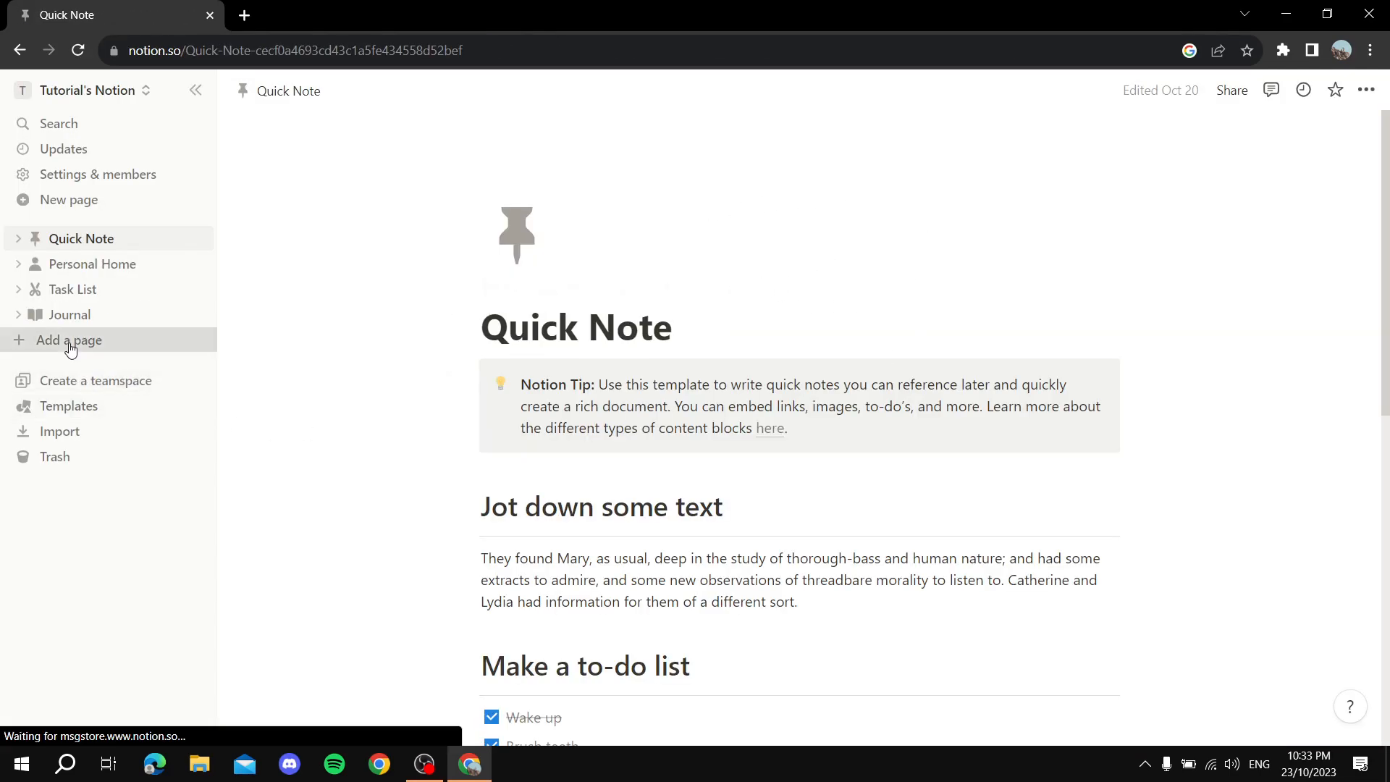
Add a new untitled page and start an embed block with '/embed'.
click(70, 339)
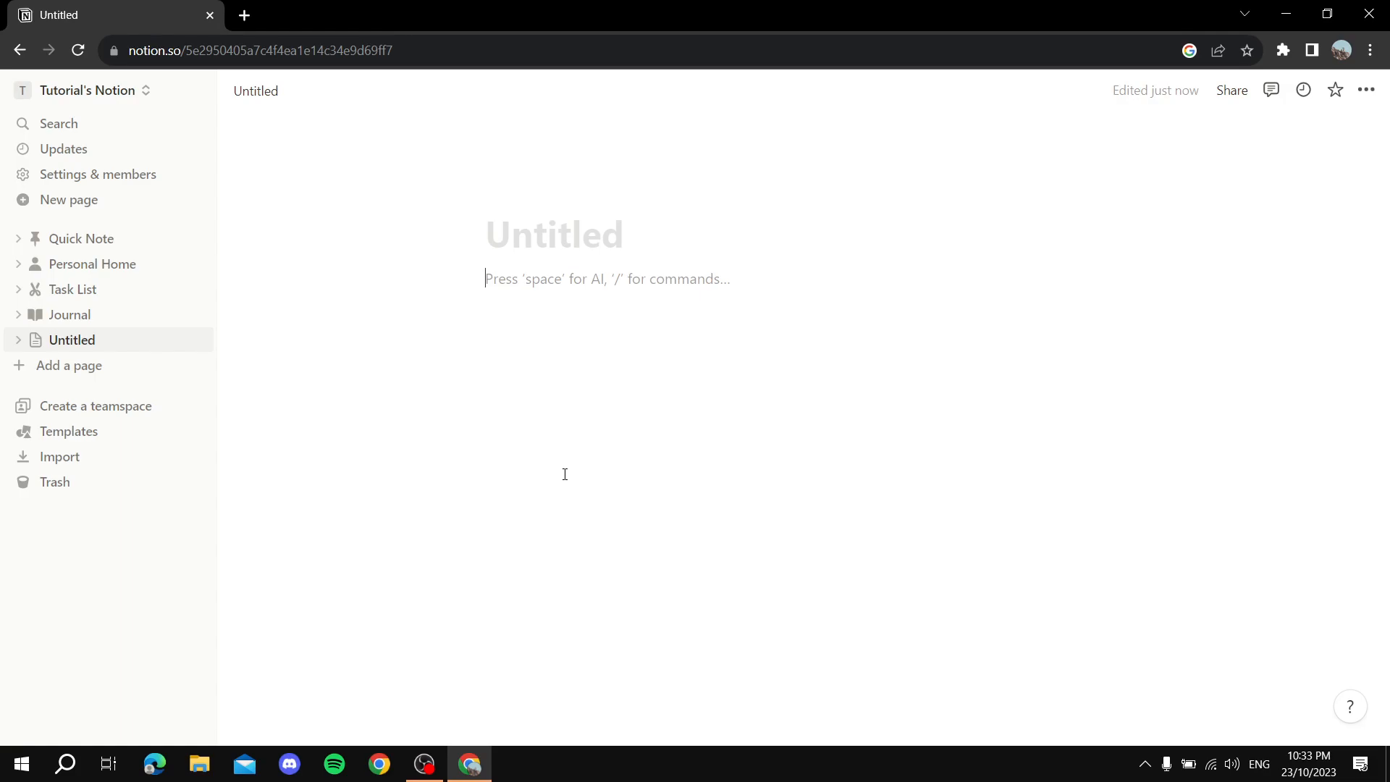
text(/)
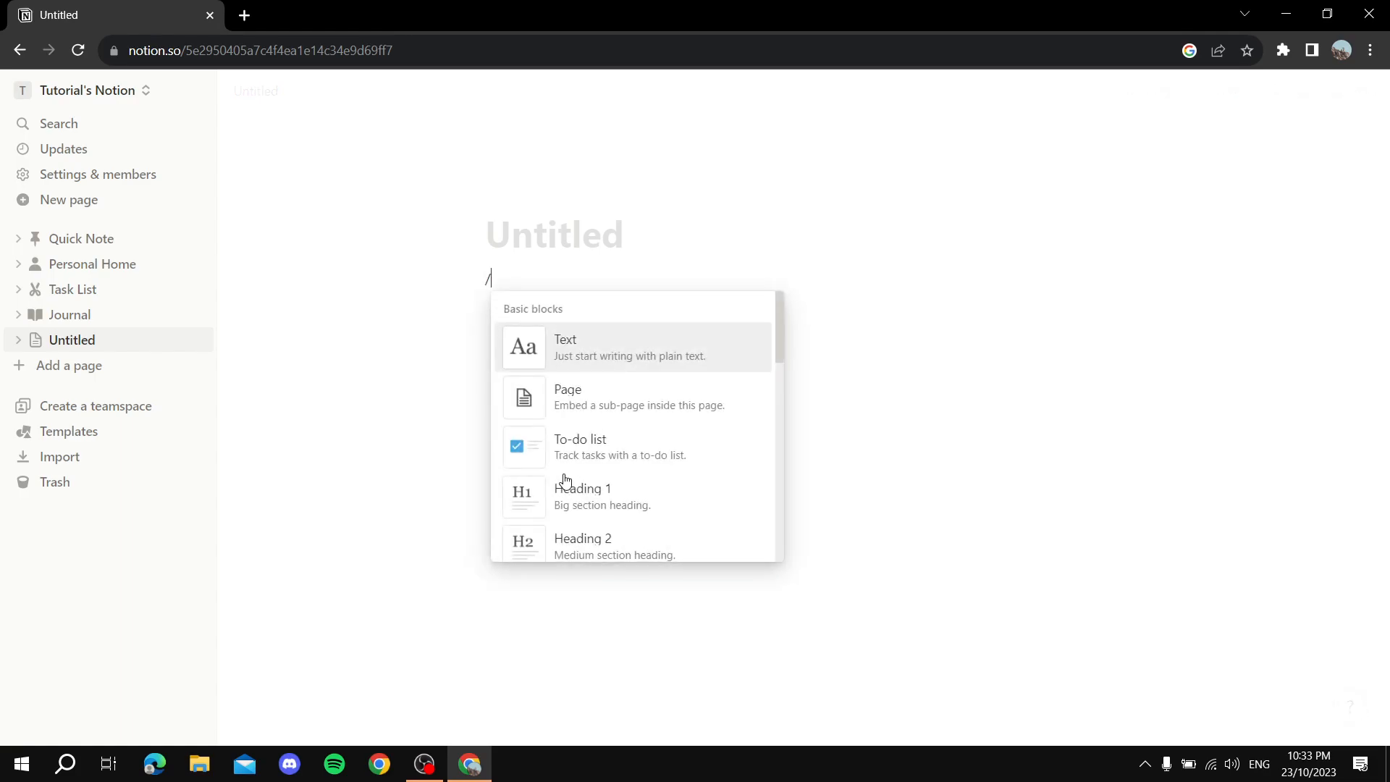
text(embed)
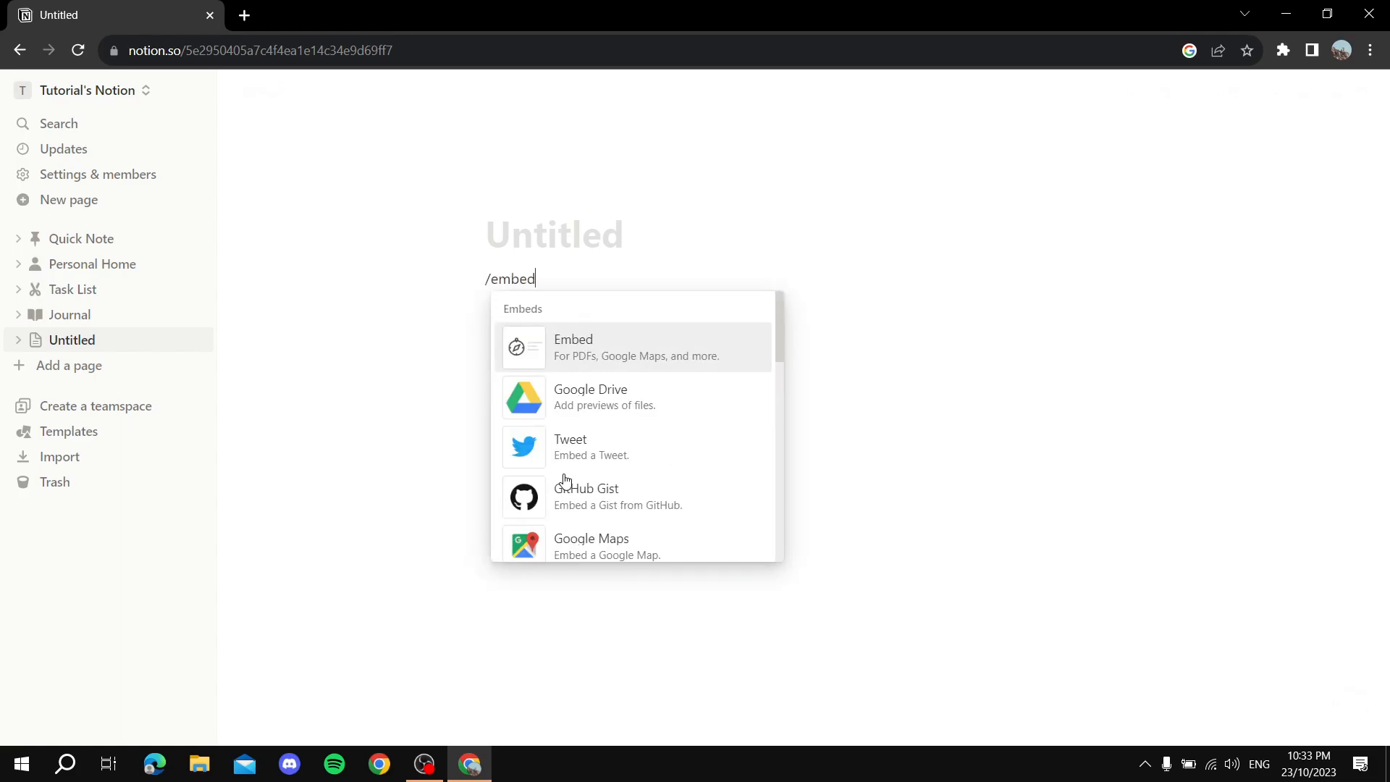
mouse_move(612, 362)
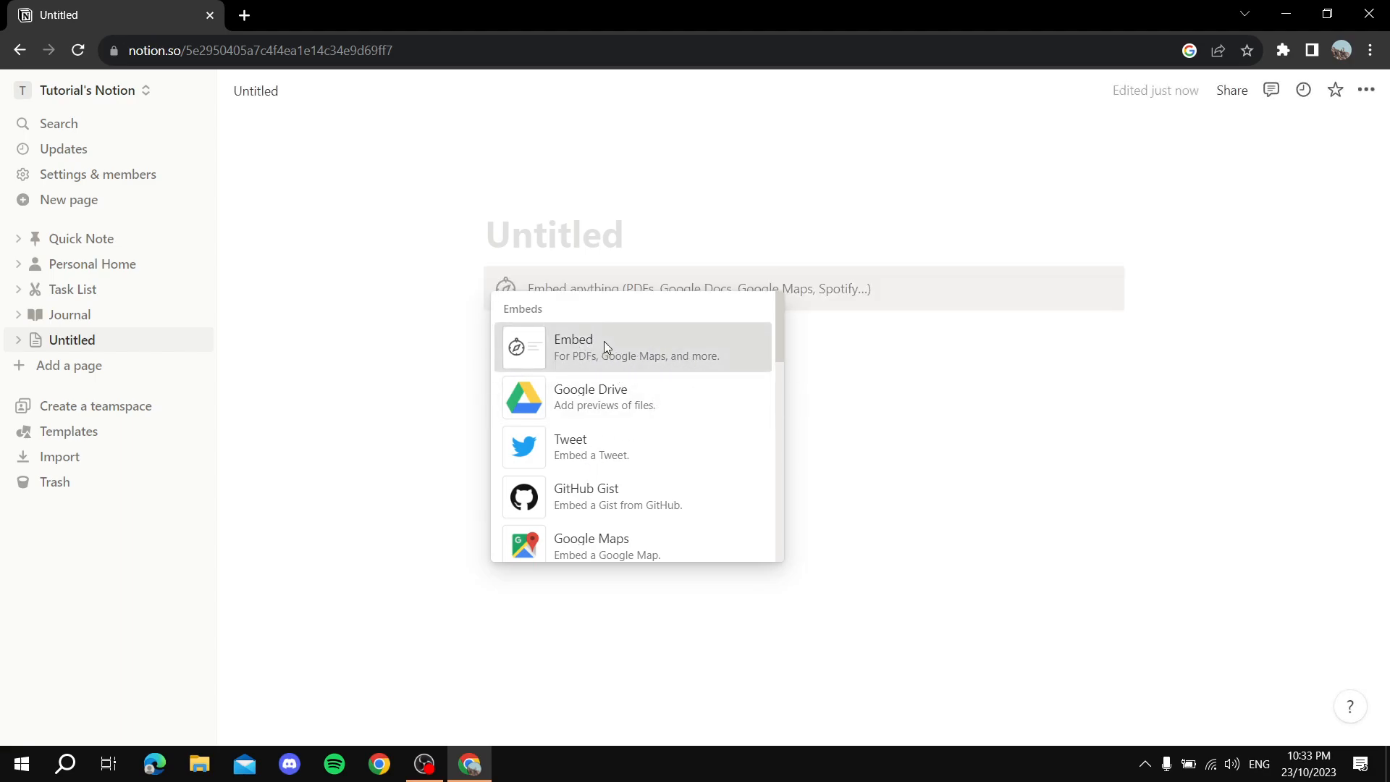
Paste the copied Sheets link into the Embed link field and submit it.
click(574, 346)
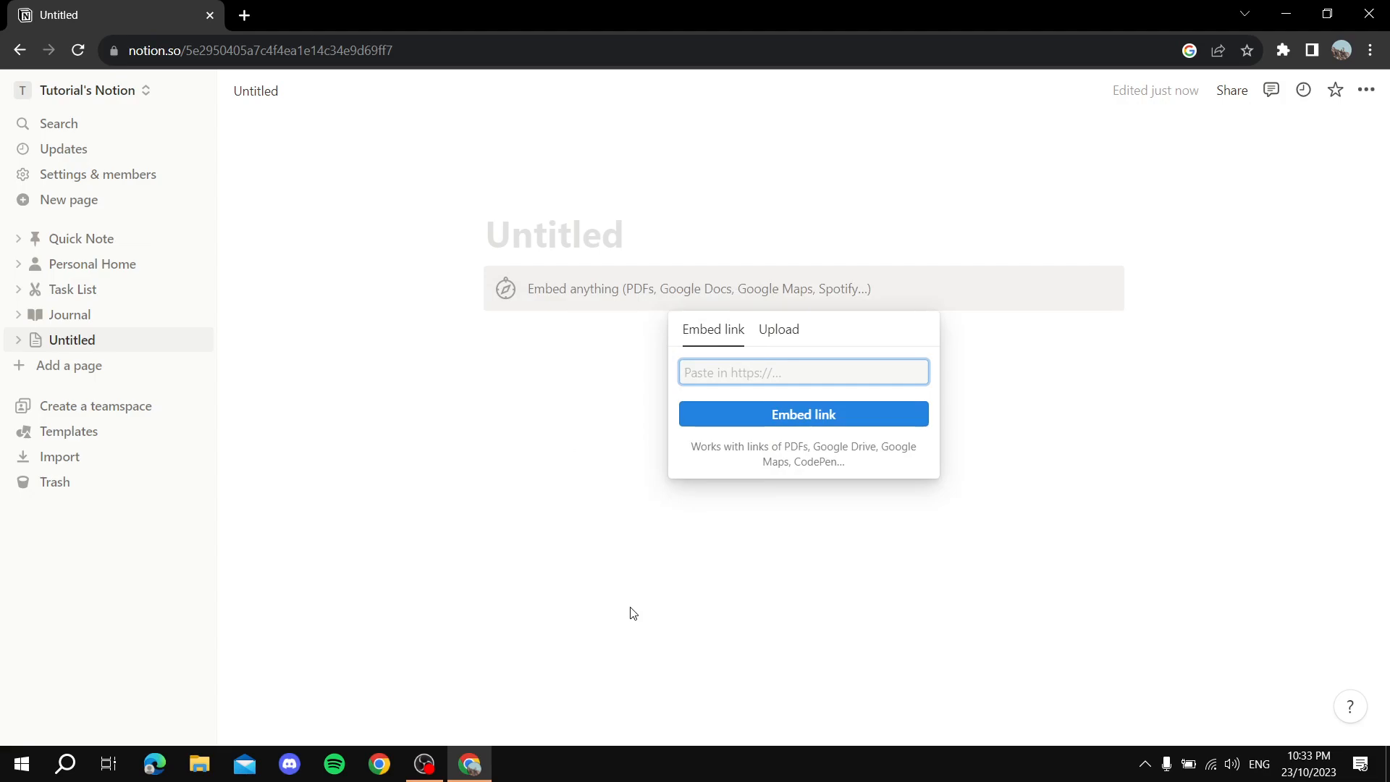
mouse_move(754, 414)
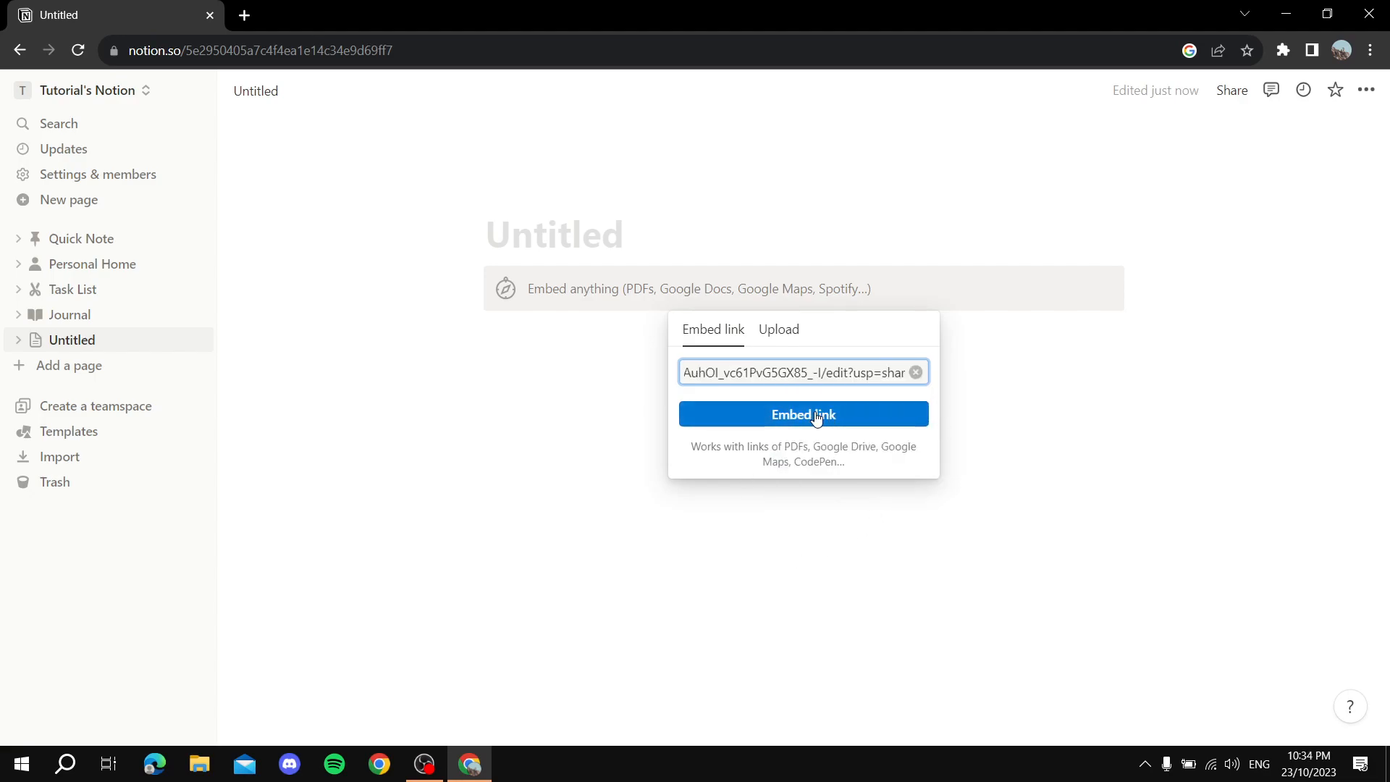
click(802, 414)
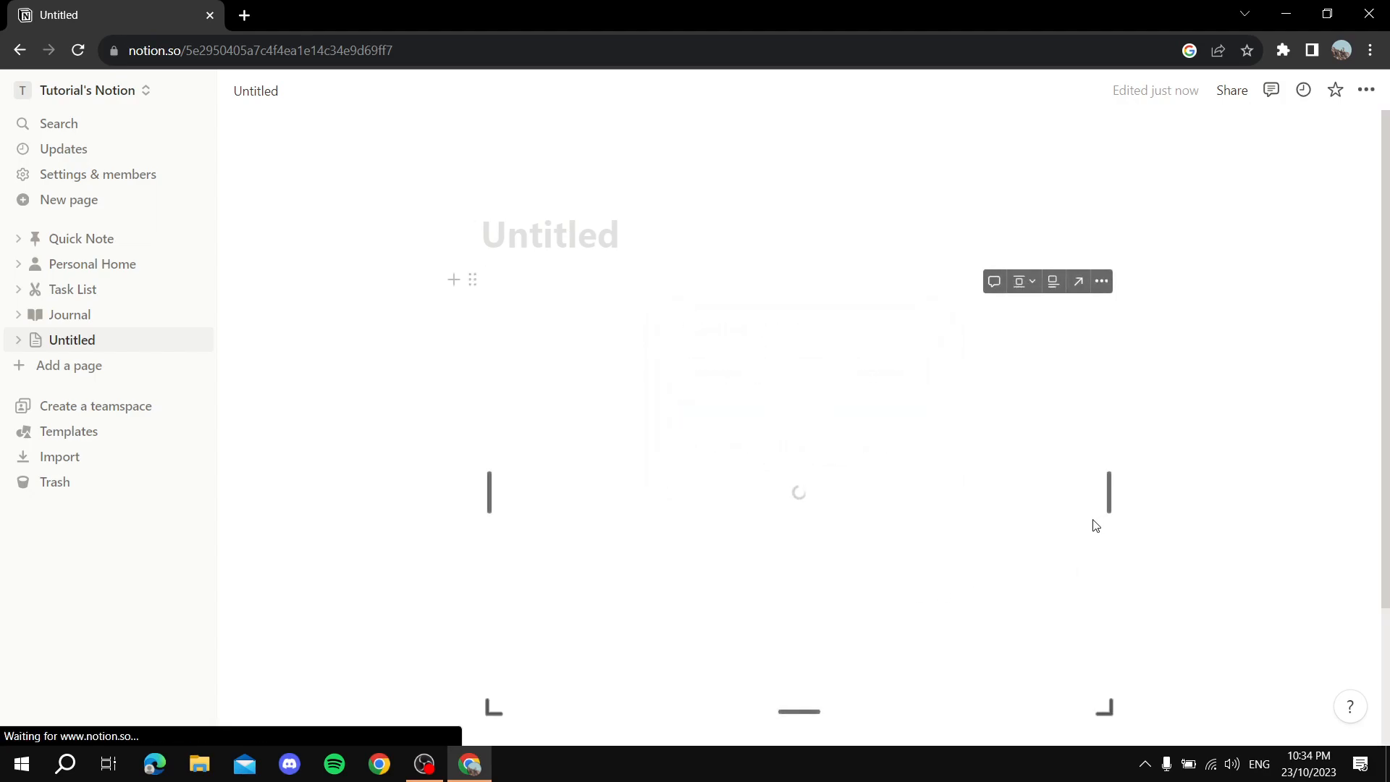
mouse_move(1076, 535)
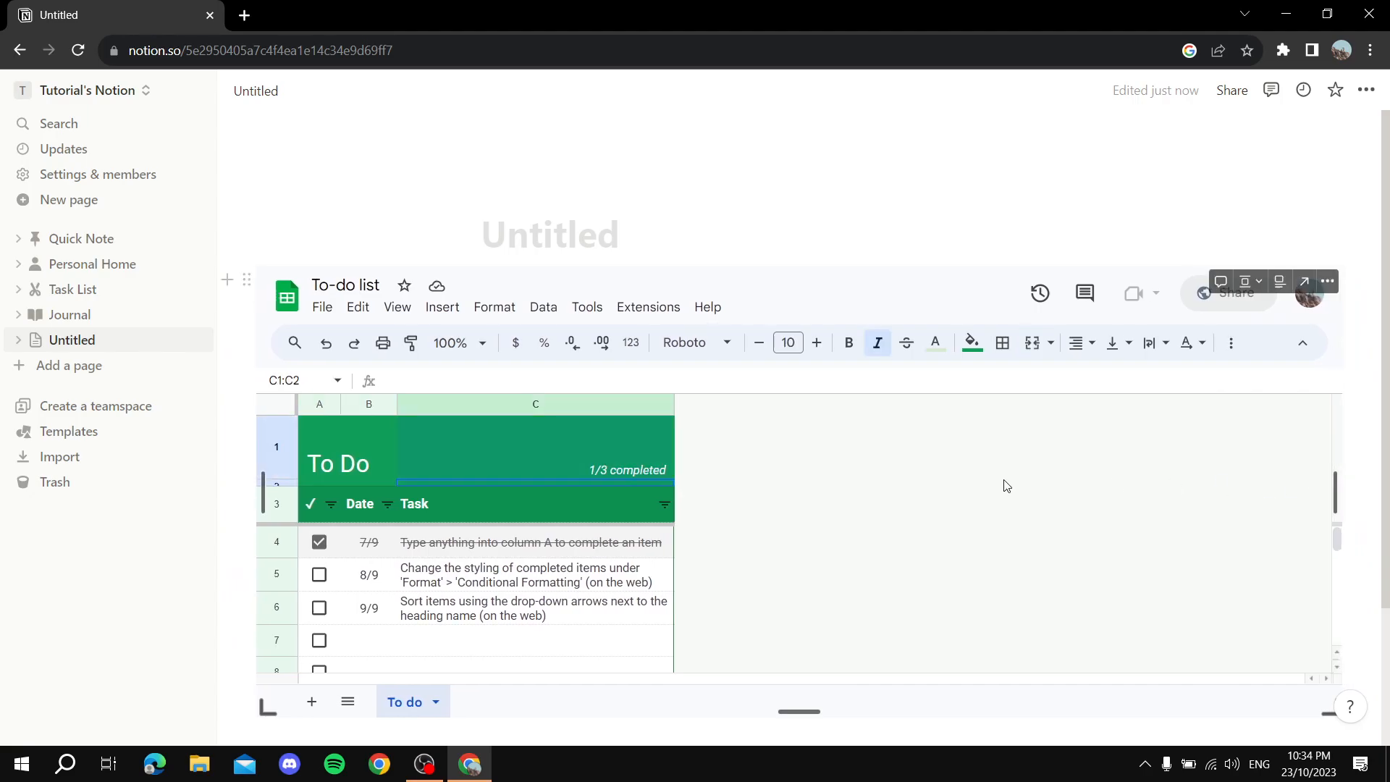
Use a menu and select header cells inside the embedded To-do list to verify it responds.
click(397, 307)
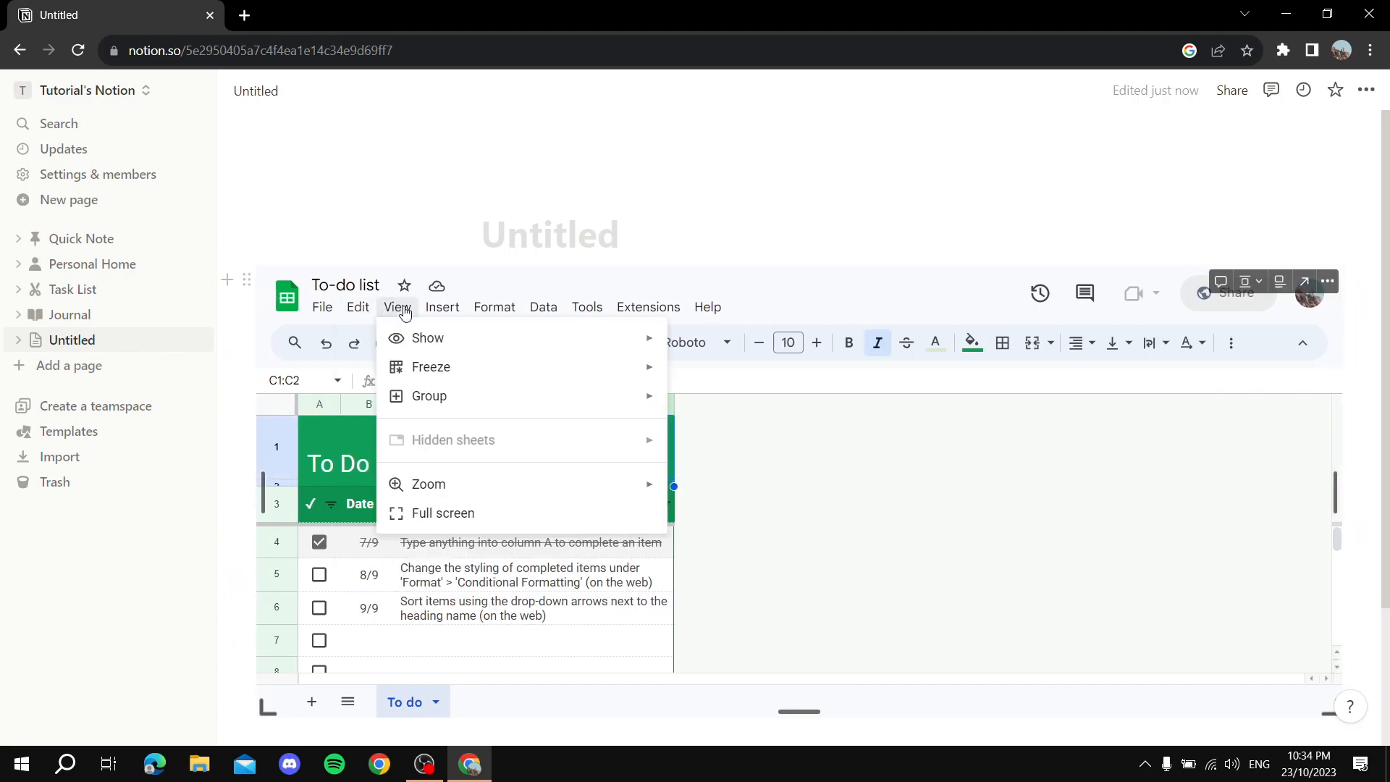
click(483, 449)
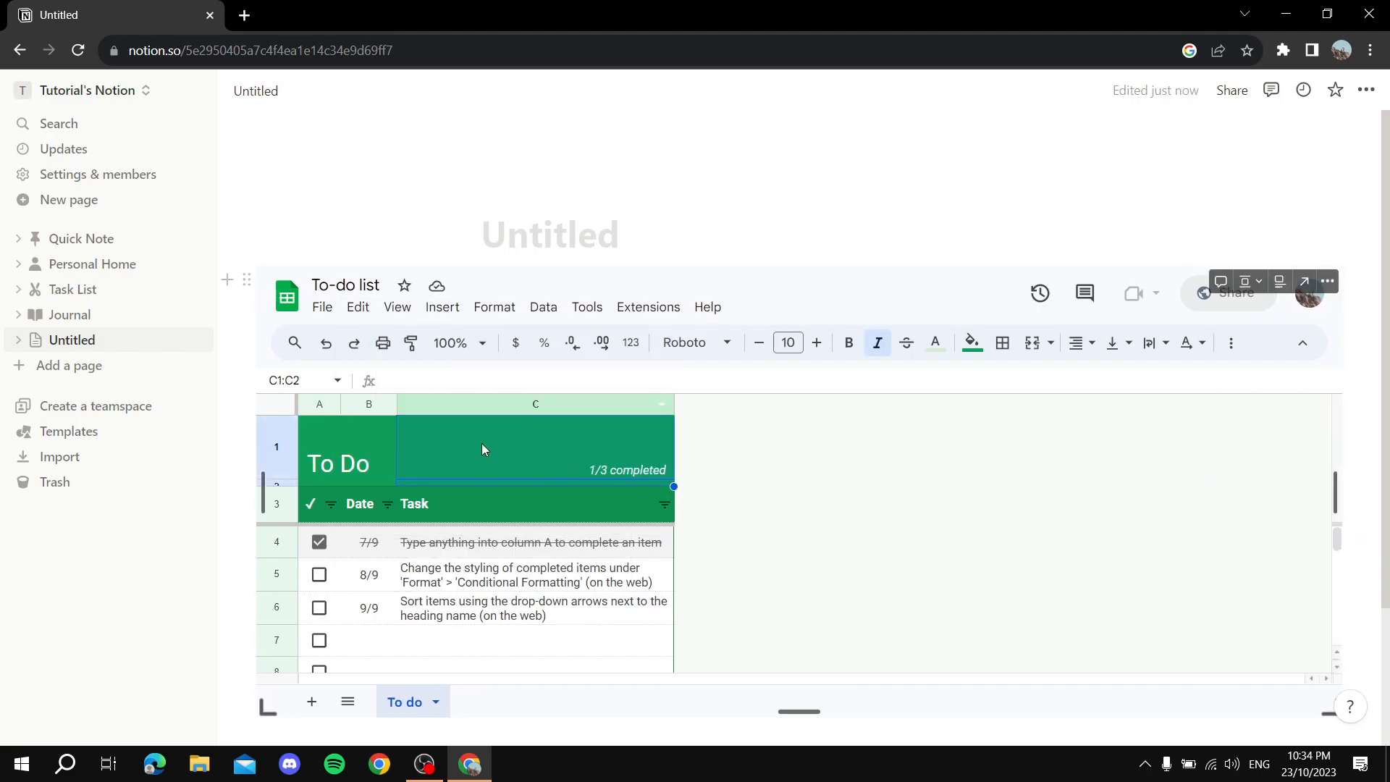